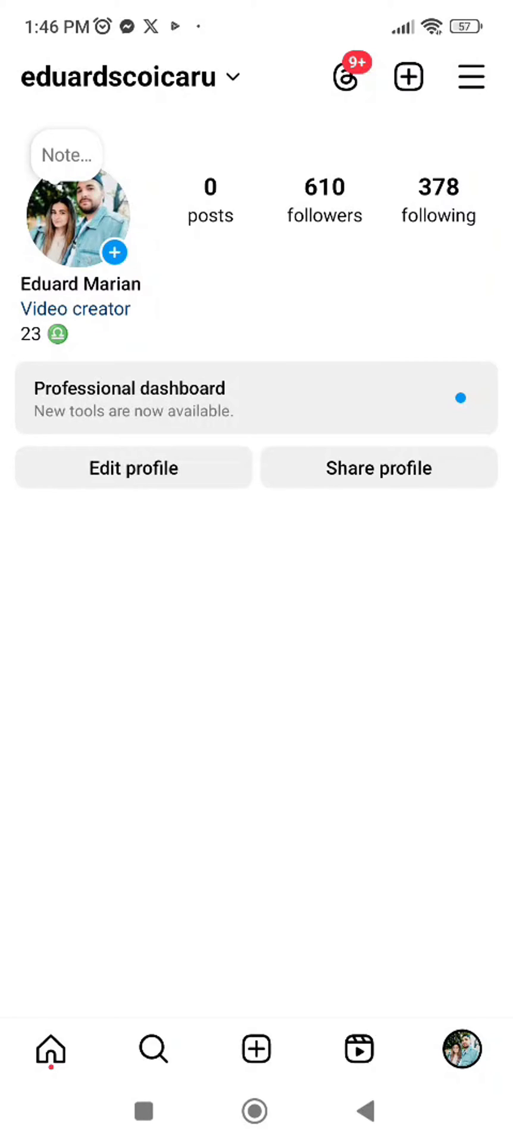
- Open Settings and activity from the profile's top-right menu
left_click(469, 77)
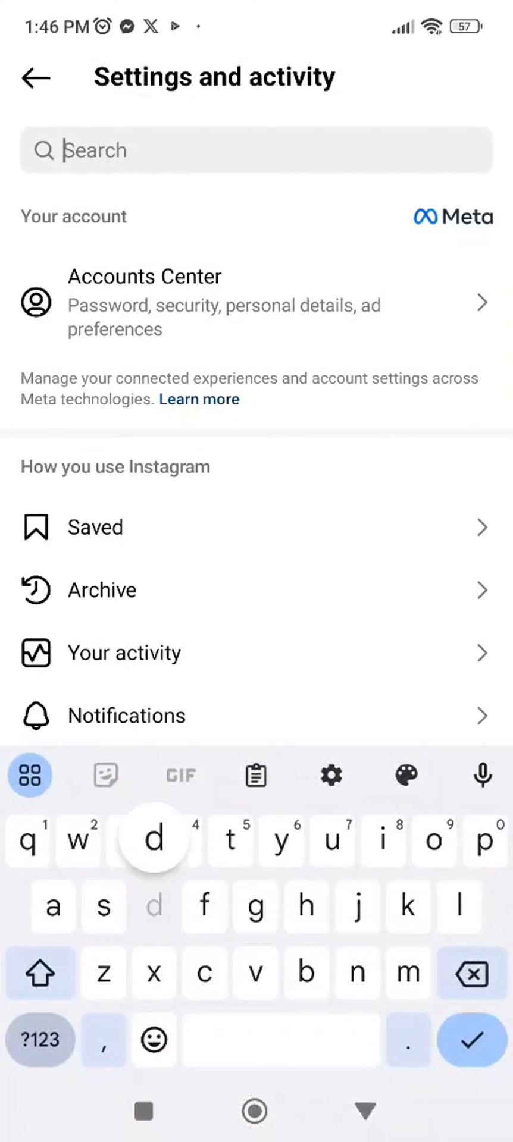
- Search settings for 'download' and go to Download or transfer information
type("download")
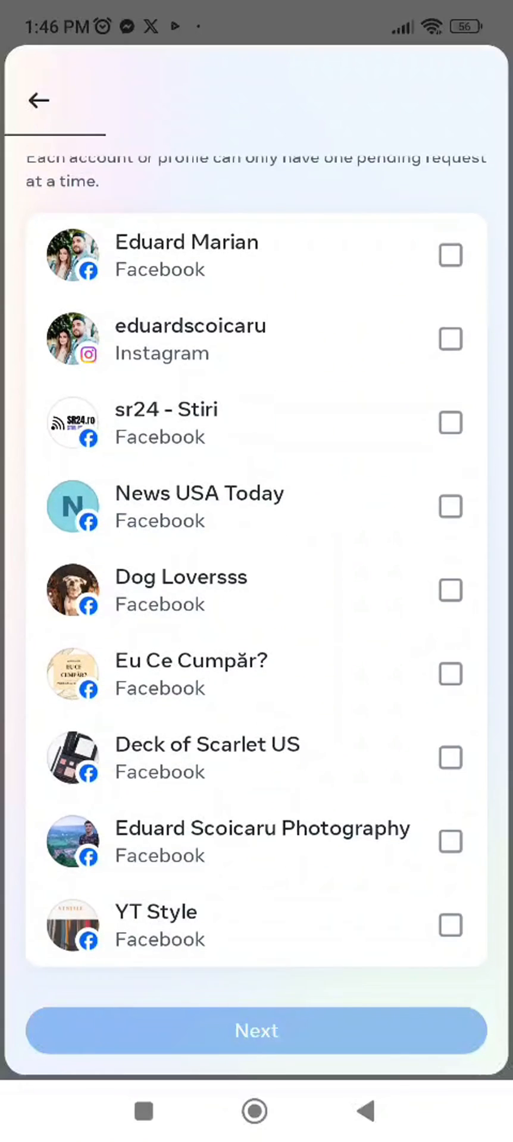
- Select the Instagram account as the source and continue to file settings
scroll("down", 3)
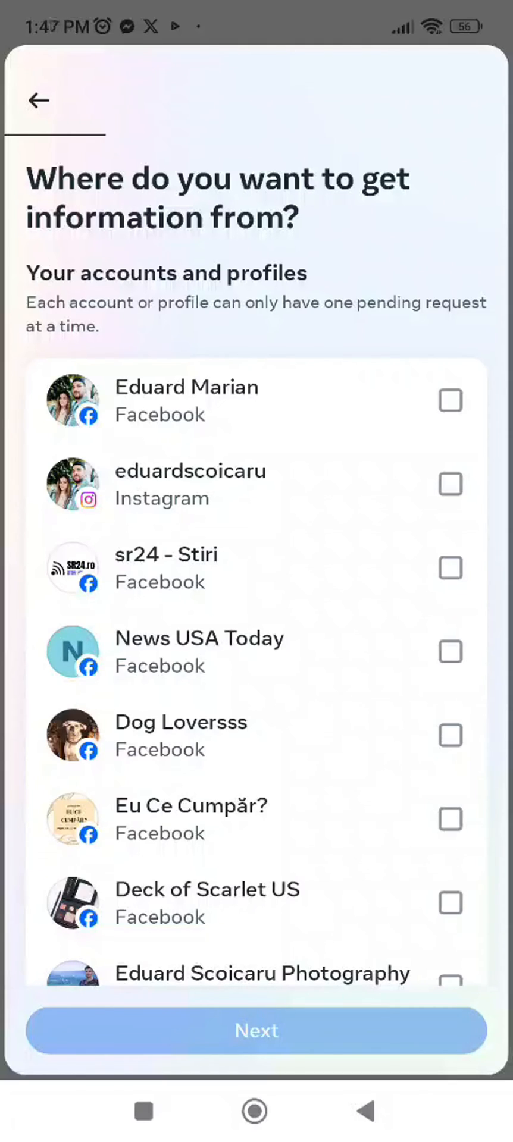
left_click(449, 484)
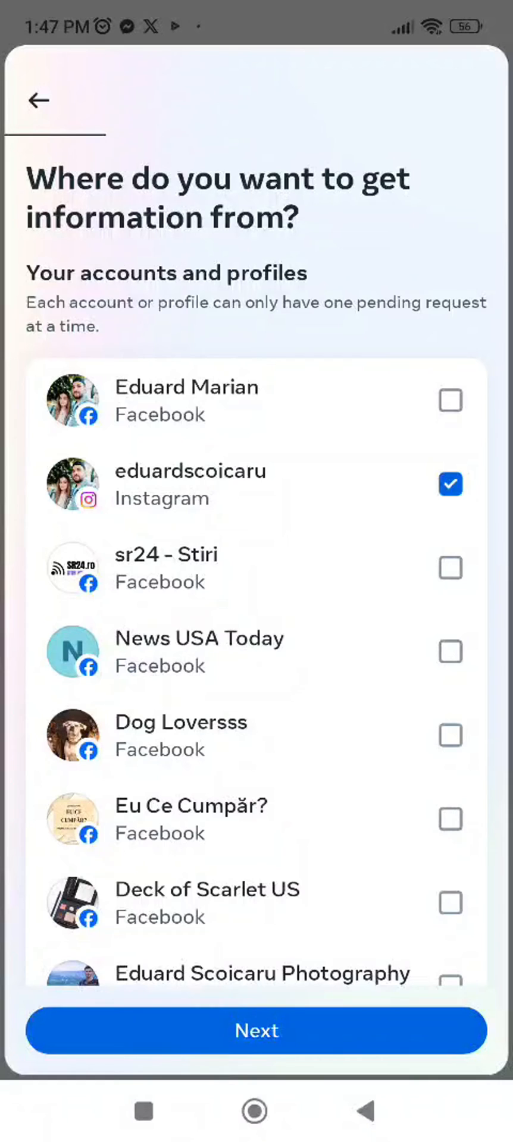
left_click(256, 1029)
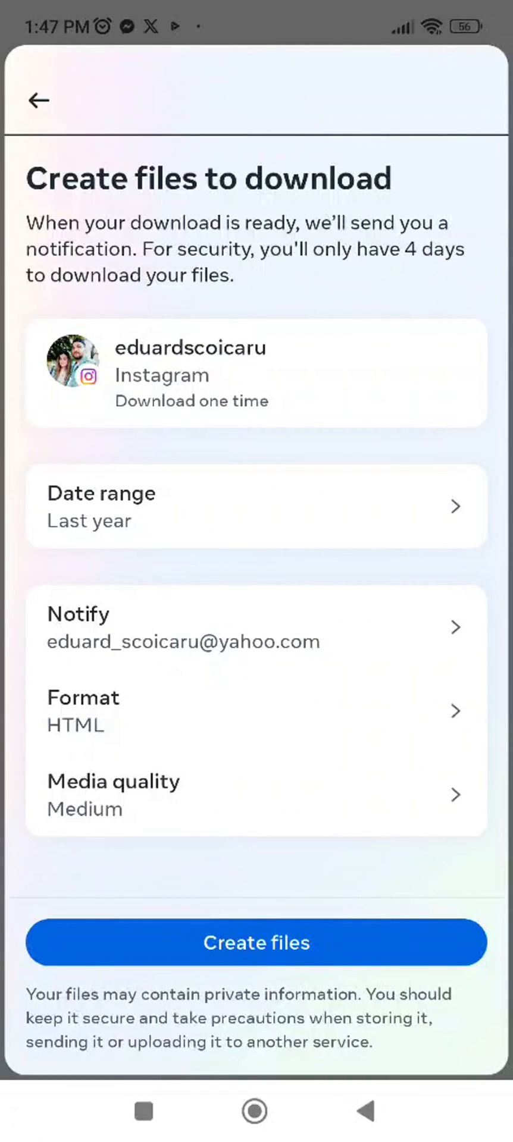
- Change the download date range from last year to All time
left_click(257, 505)
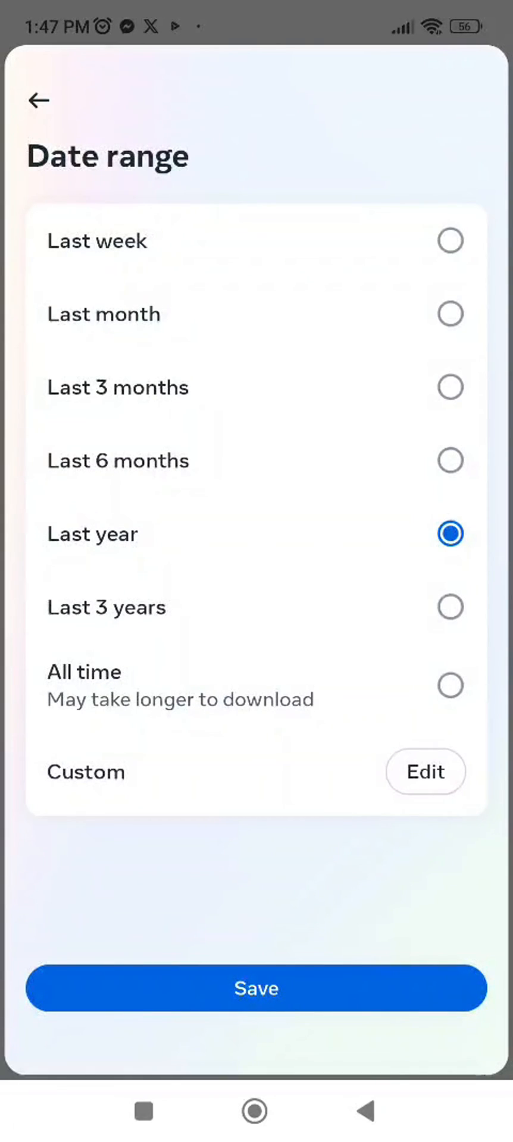
left_click(449, 685)
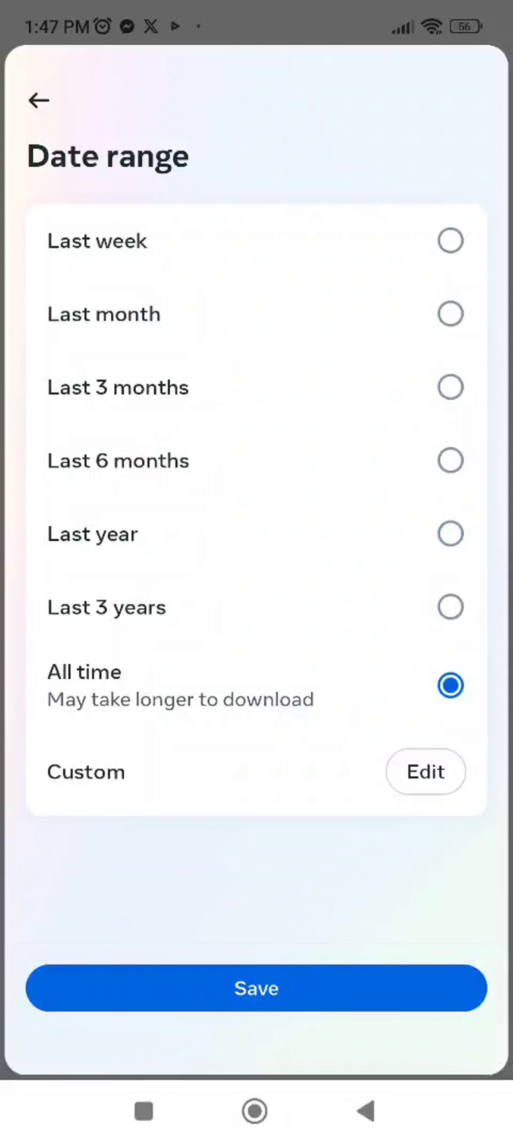
left_click(256, 989)
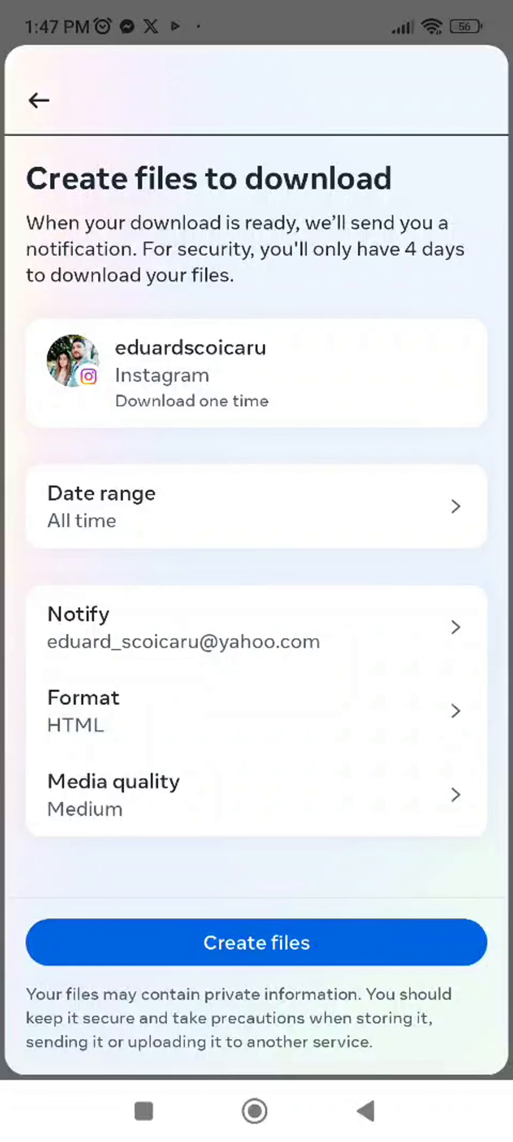
- Create the HTML, medium-quality files, closing the popup sheet before confirming
left_click(256, 710)
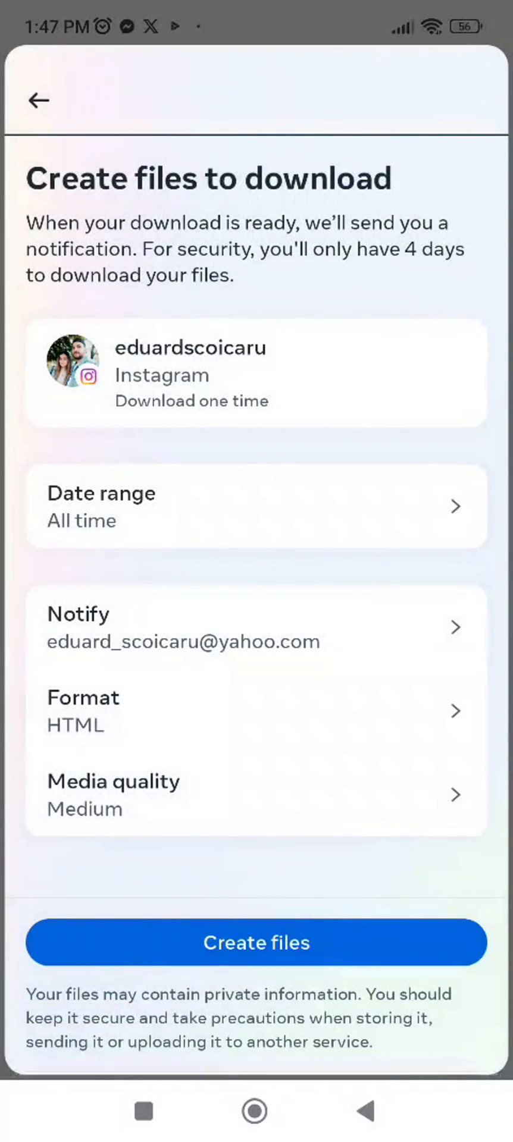
left_click(255, 942)
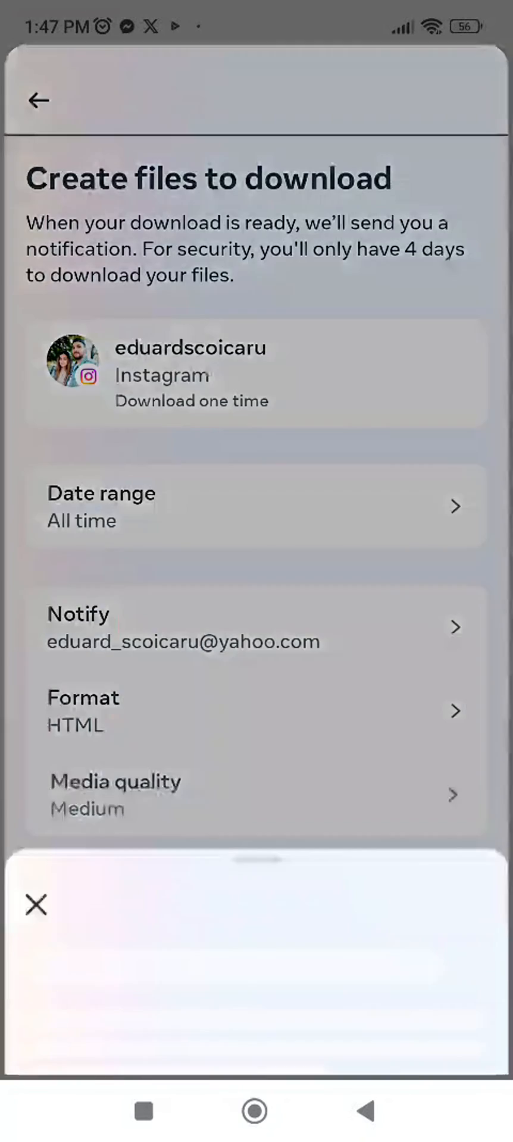
left_click(115, 782)
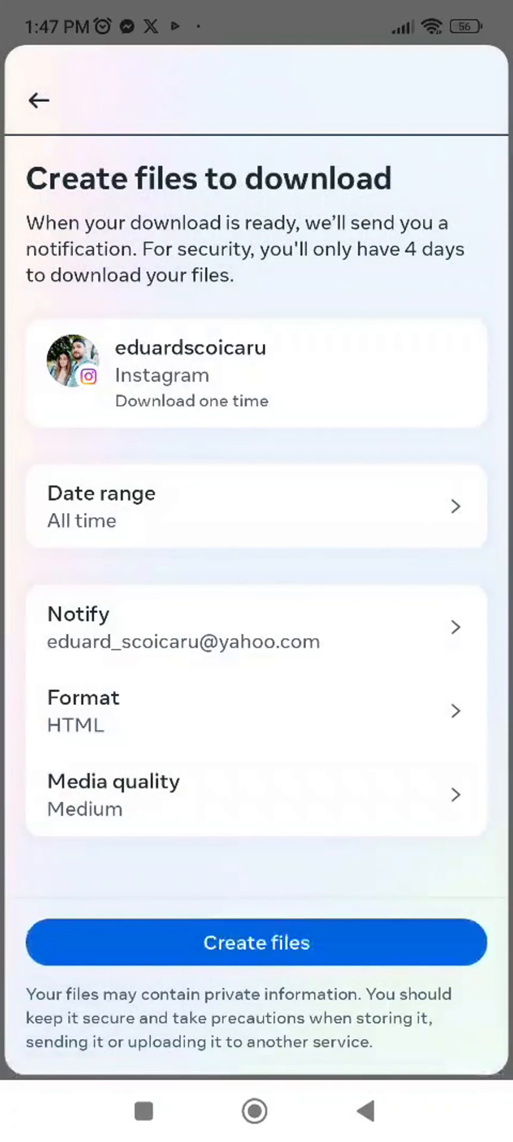
left_click(256, 942)
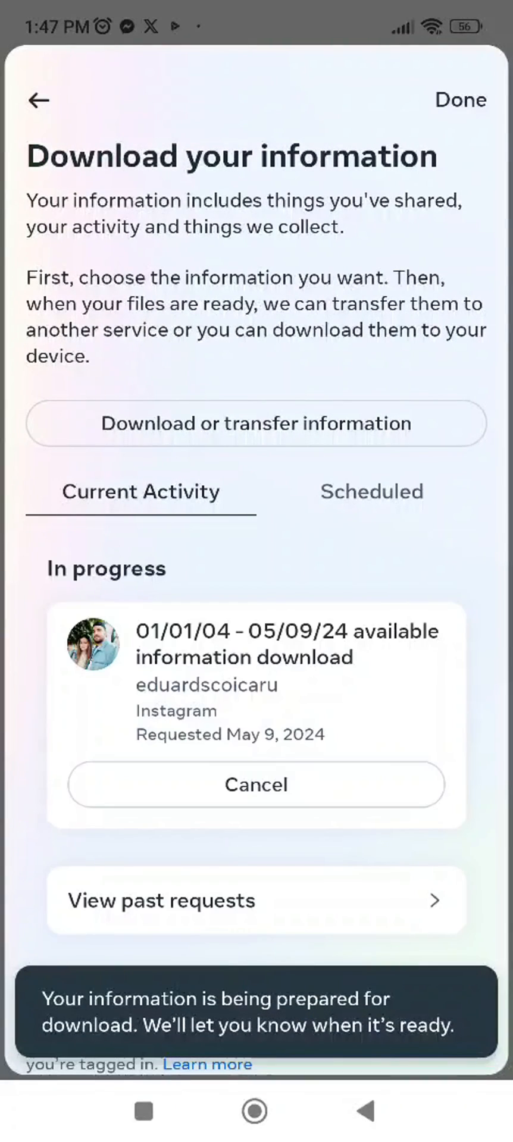